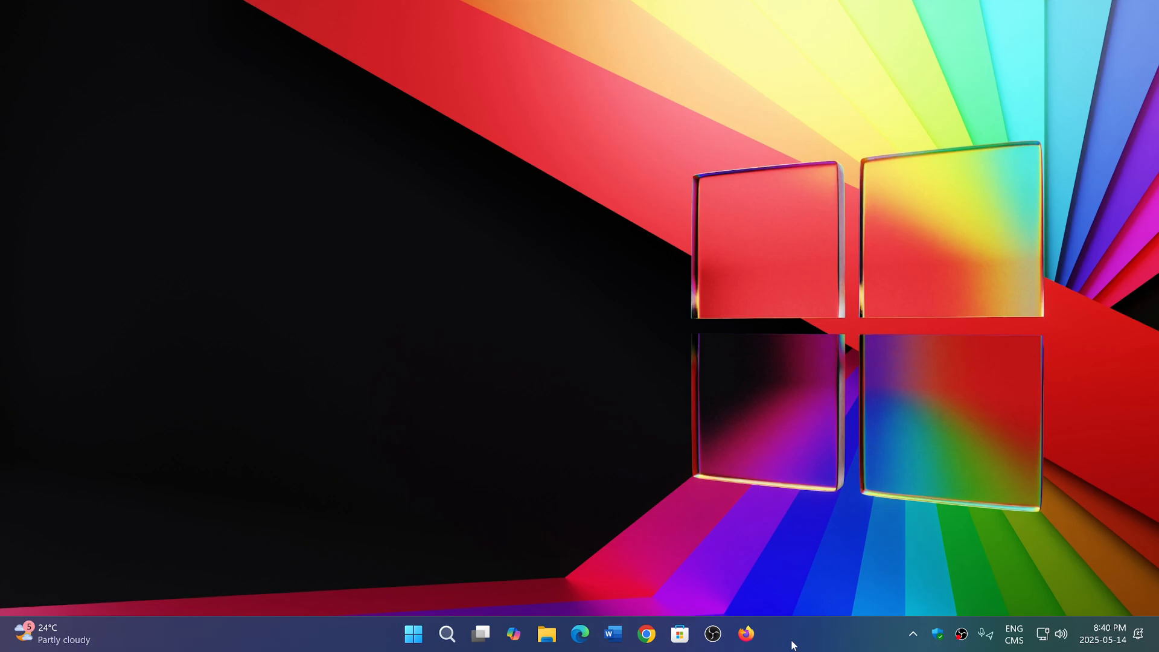
{"action": "mouse_move", "coordinate": [680, 512]}
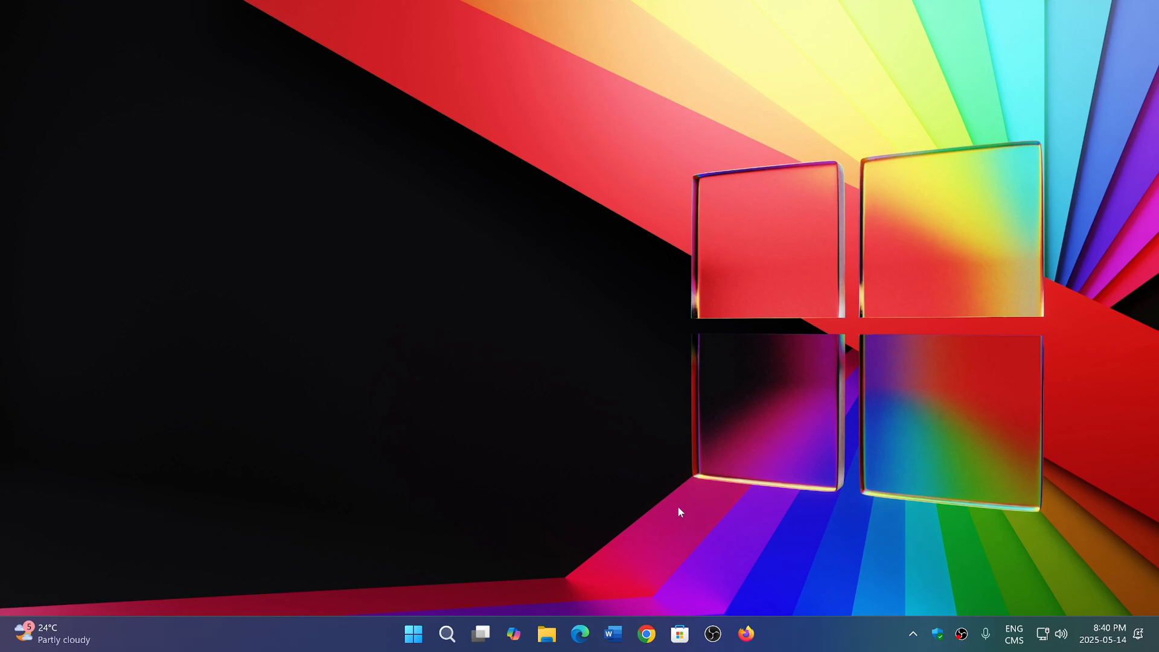
{"action": "mouse_move", "coordinate": [611, 577]}
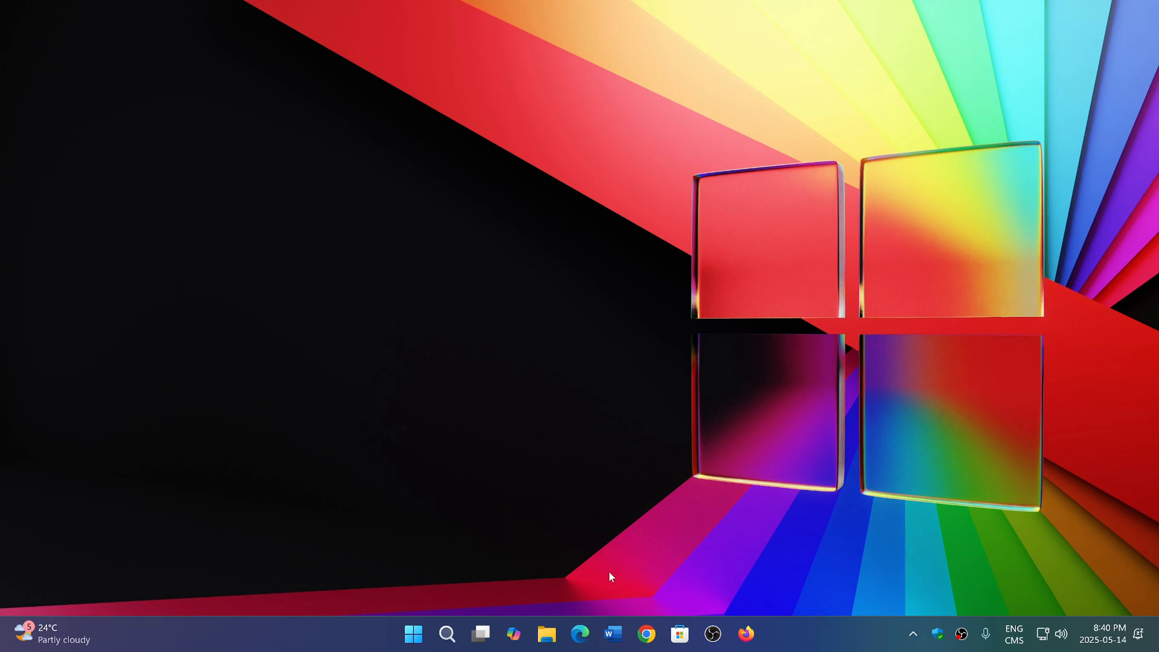
{"action": "mouse_move", "coordinate": [598, 598]}
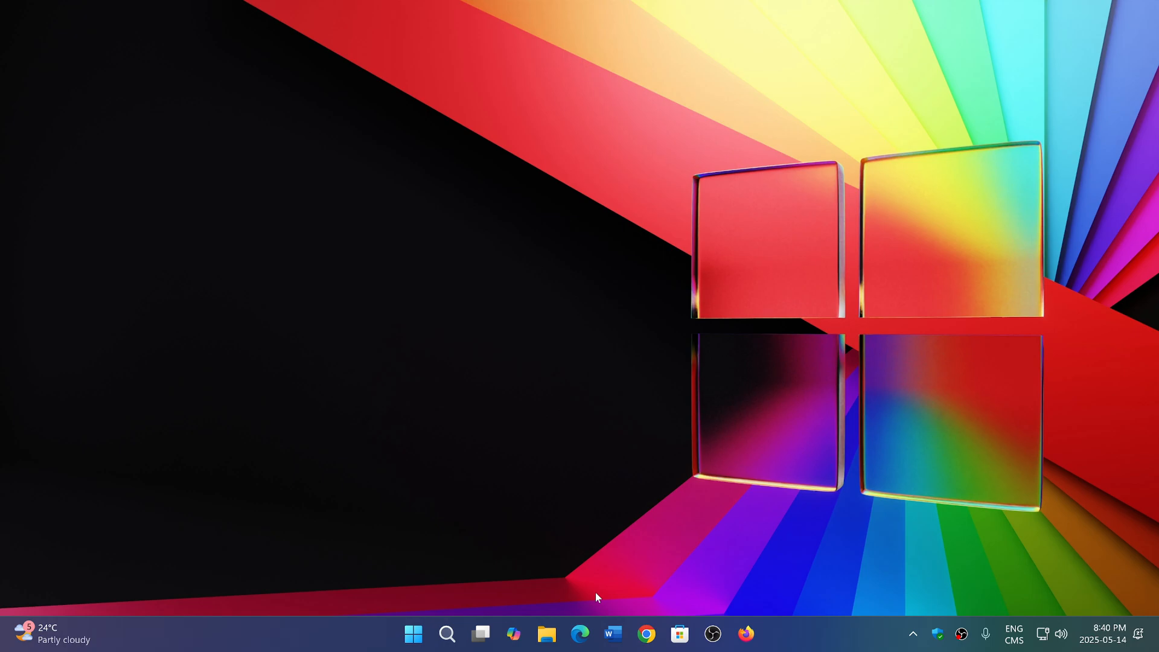
{"action": "mouse_move", "coordinate": [554, 536]}
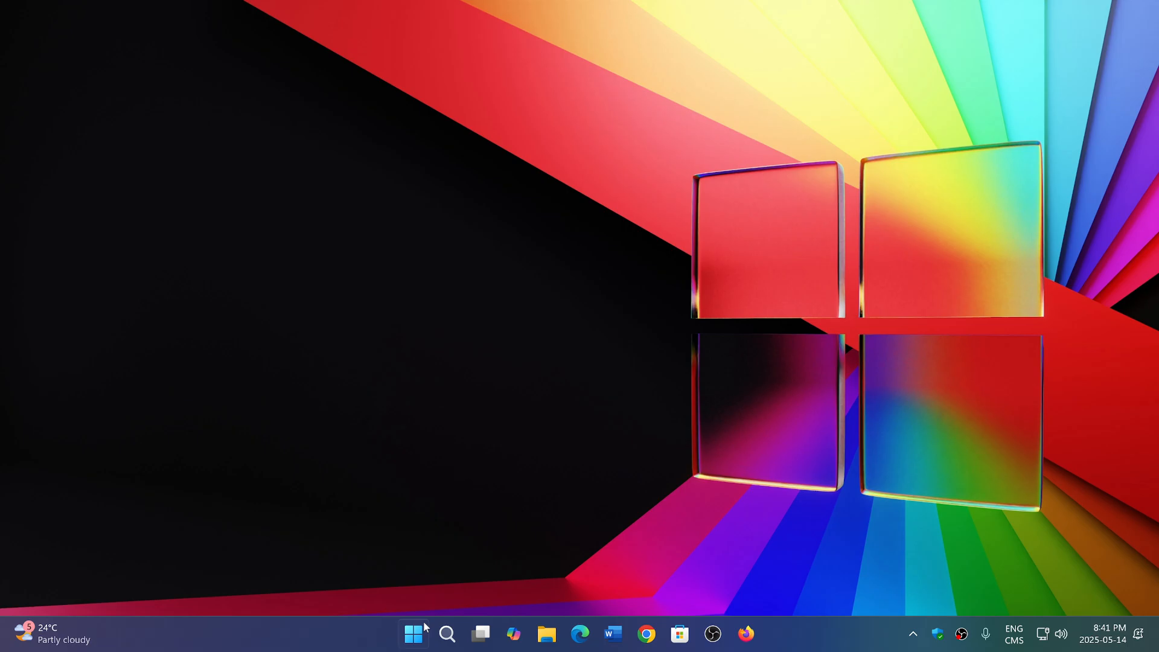
- Launch the Settings app from the Start menu's pinned apps
{"action": "left_click", "coordinate": [414, 634]}
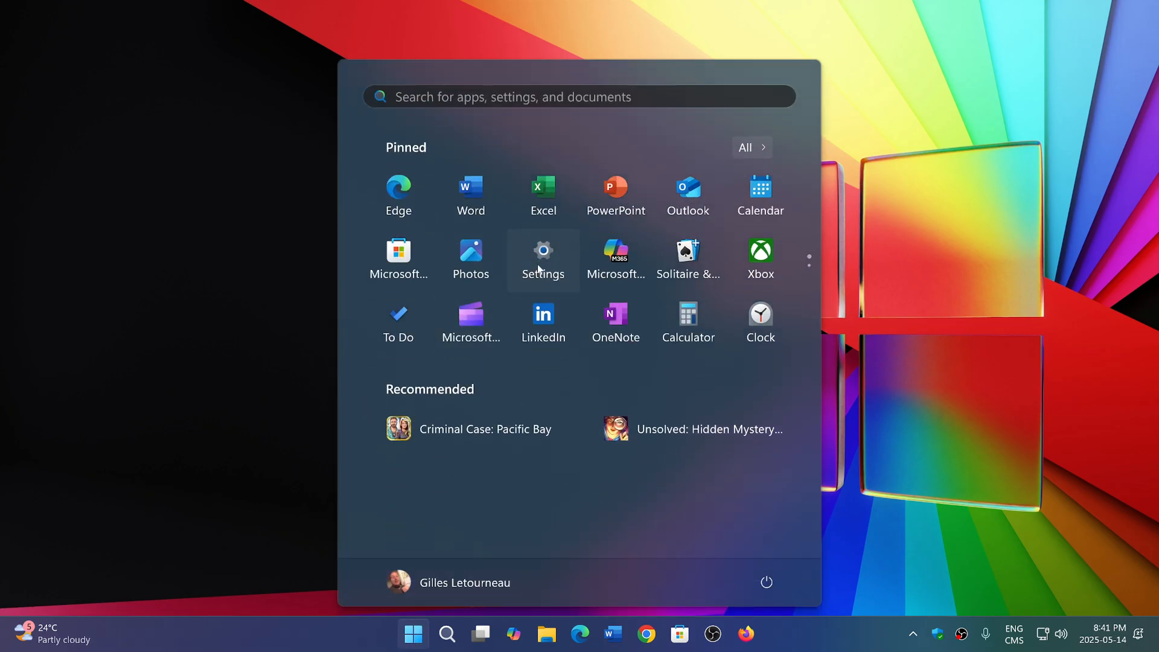
{"action": "left_click", "coordinate": [542, 255]}
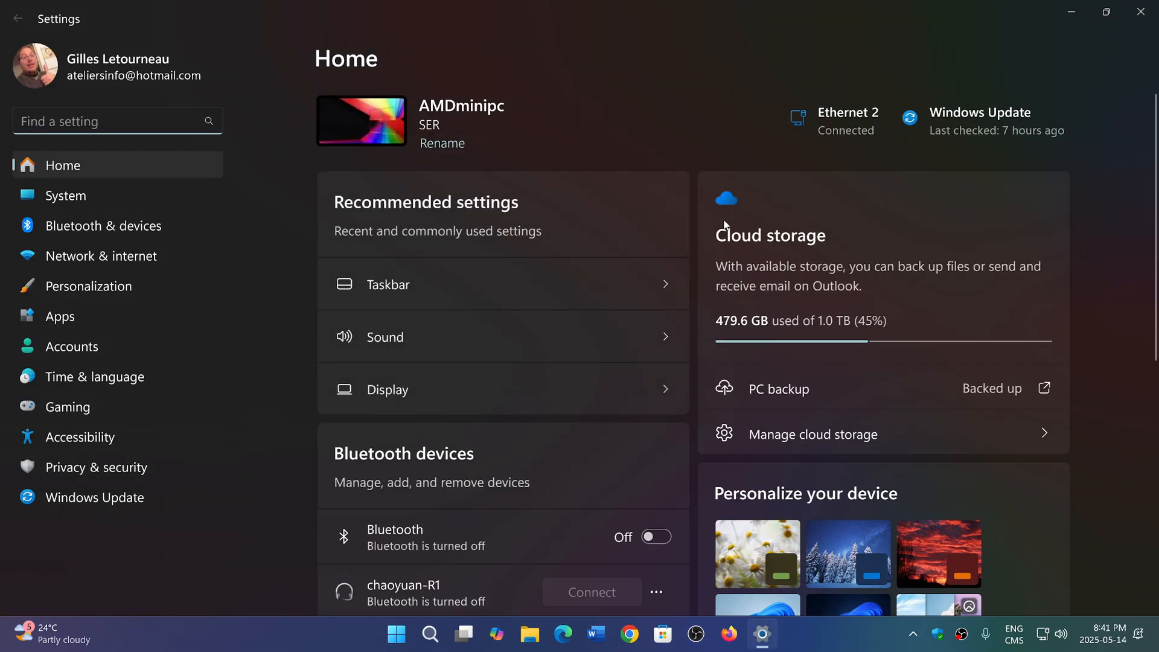
- Go to Windows Update and show the Update history of installed quality updates
{"action": "left_click", "coordinate": [94, 496]}
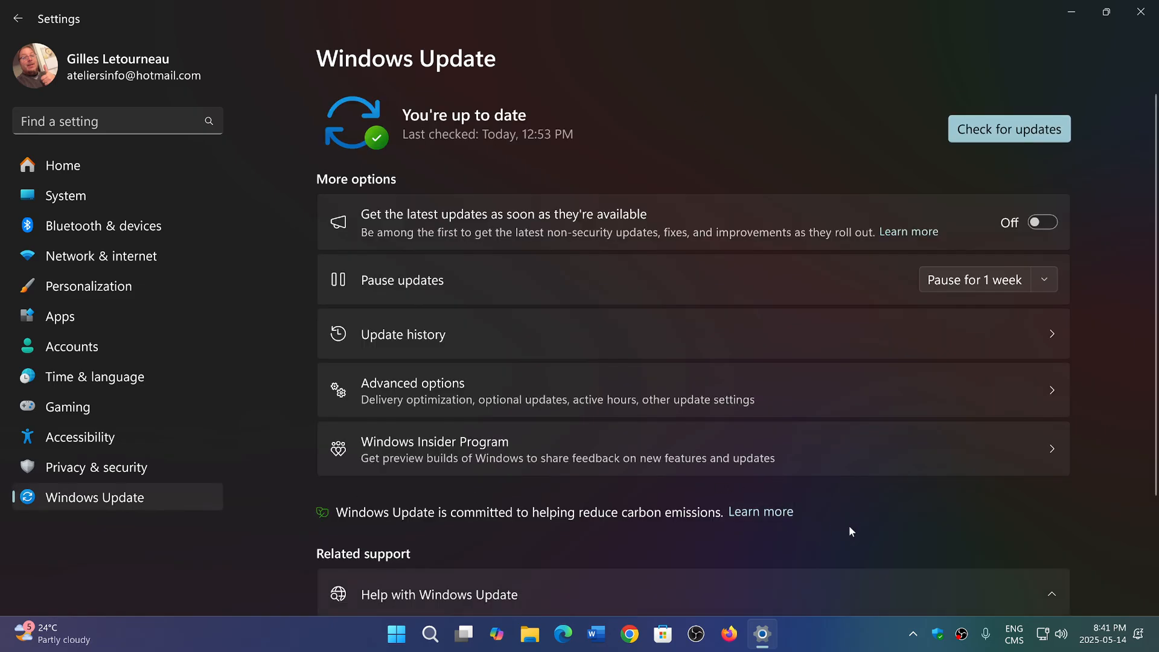
{"action": "mouse_move", "coordinate": [947, 526]}
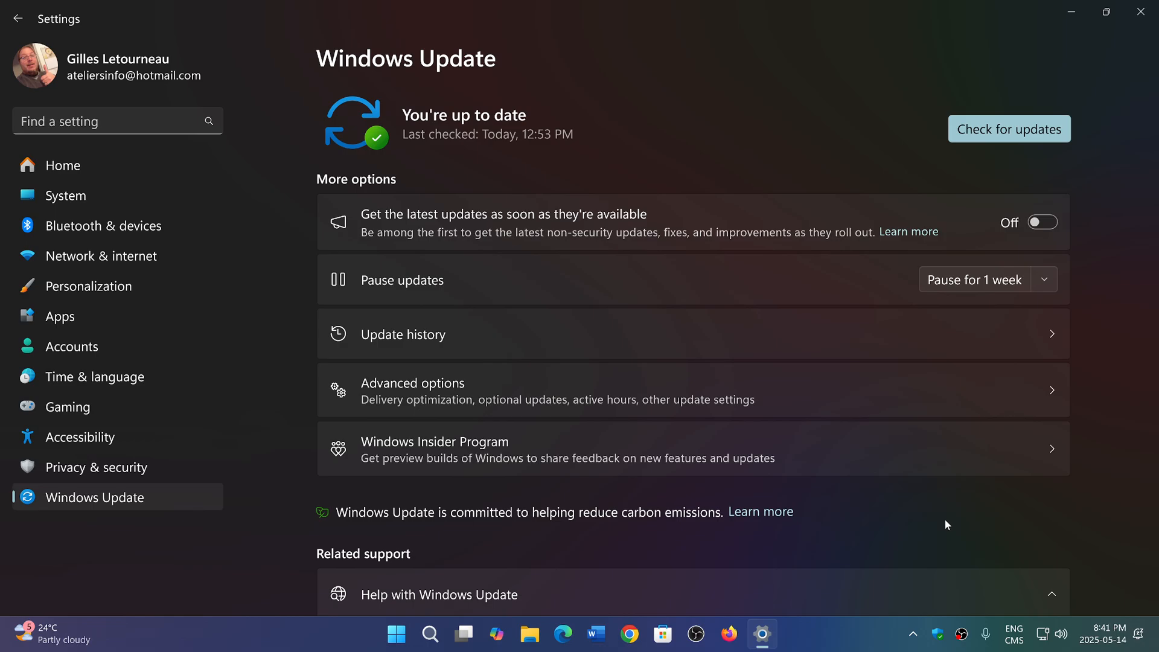
{"action": "mouse_move", "coordinate": [742, 156]}
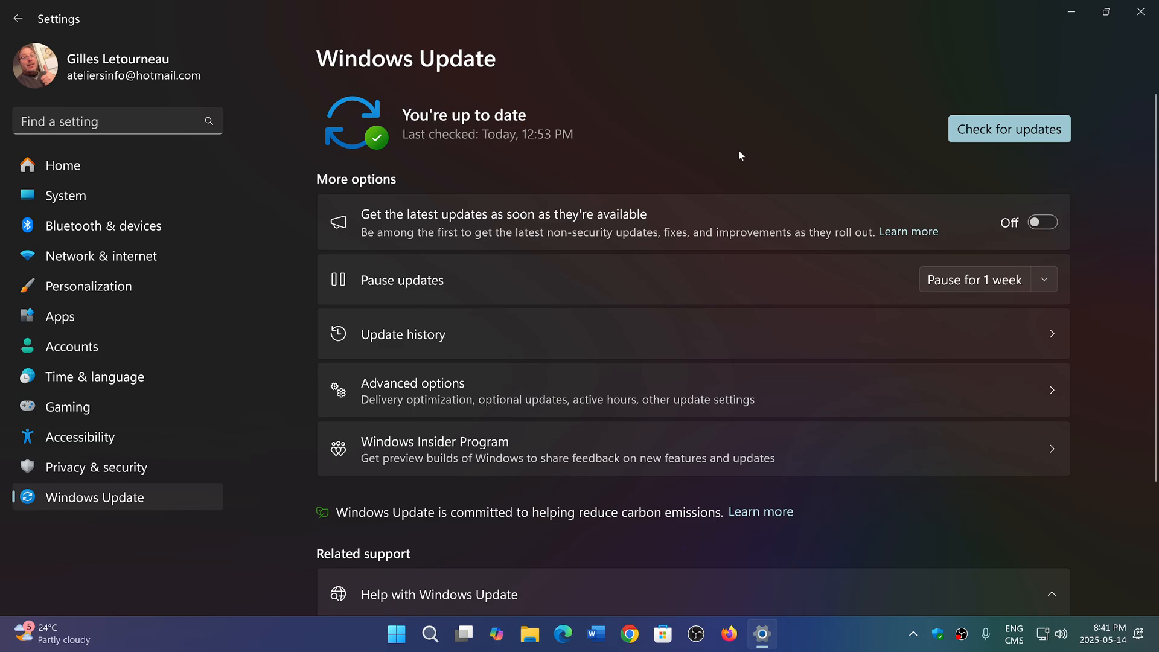
{"action": "mouse_move", "coordinate": [591, 35]}
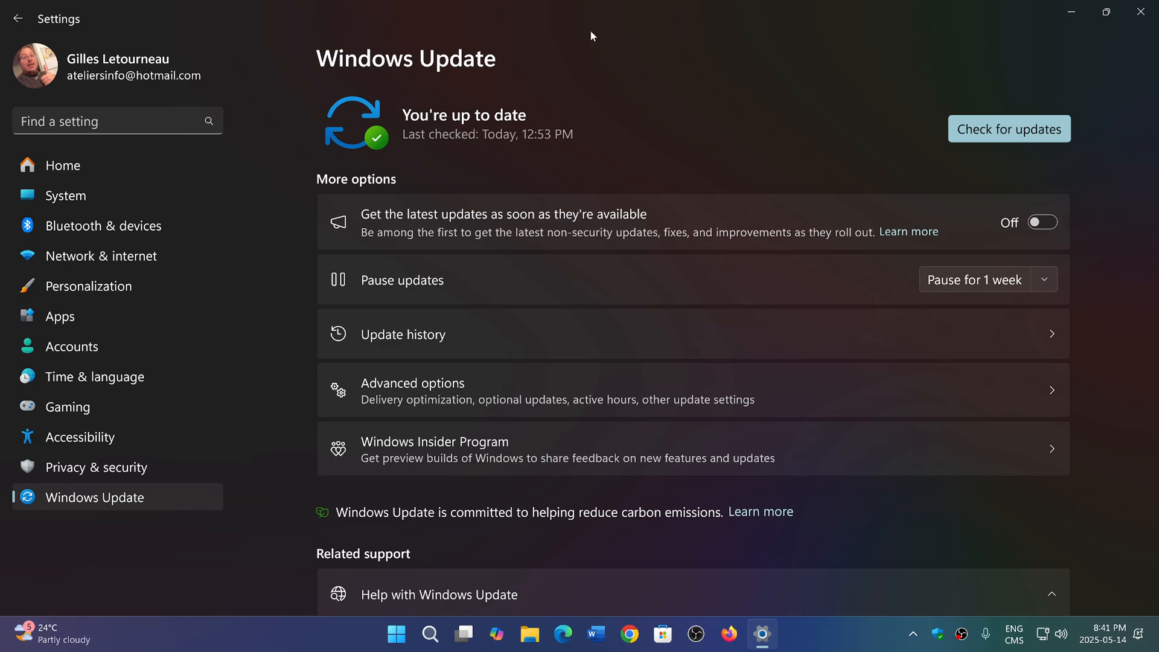
{"action": "mouse_move", "coordinate": [582, 291]}
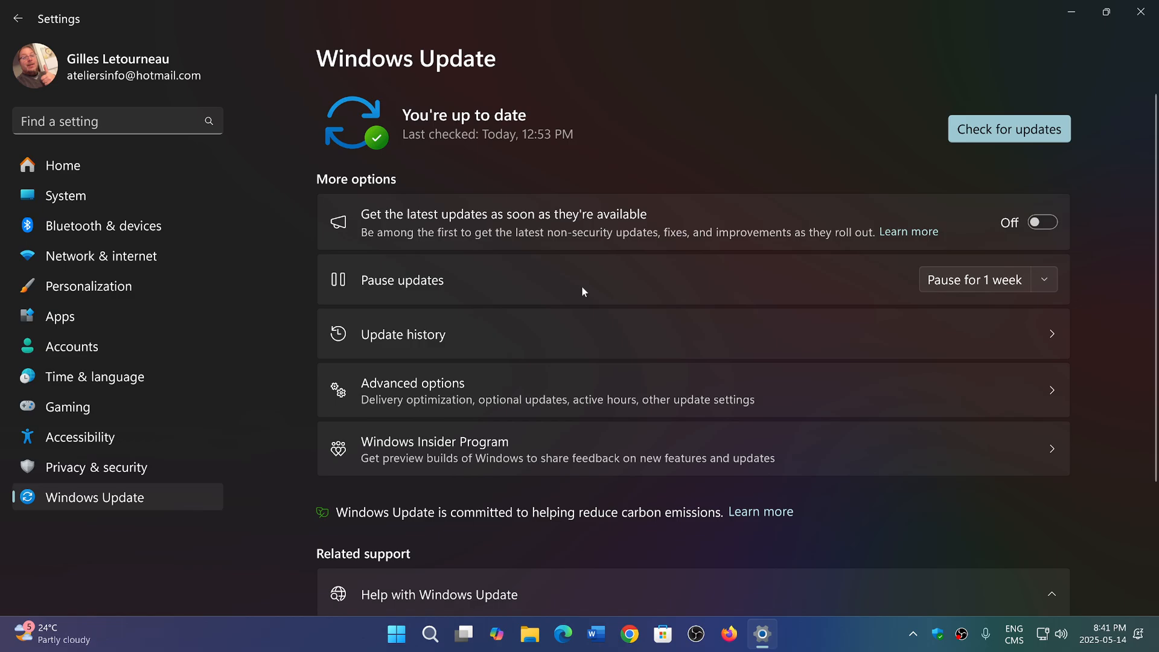
{"action": "left_click", "coordinate": [402, 334]}
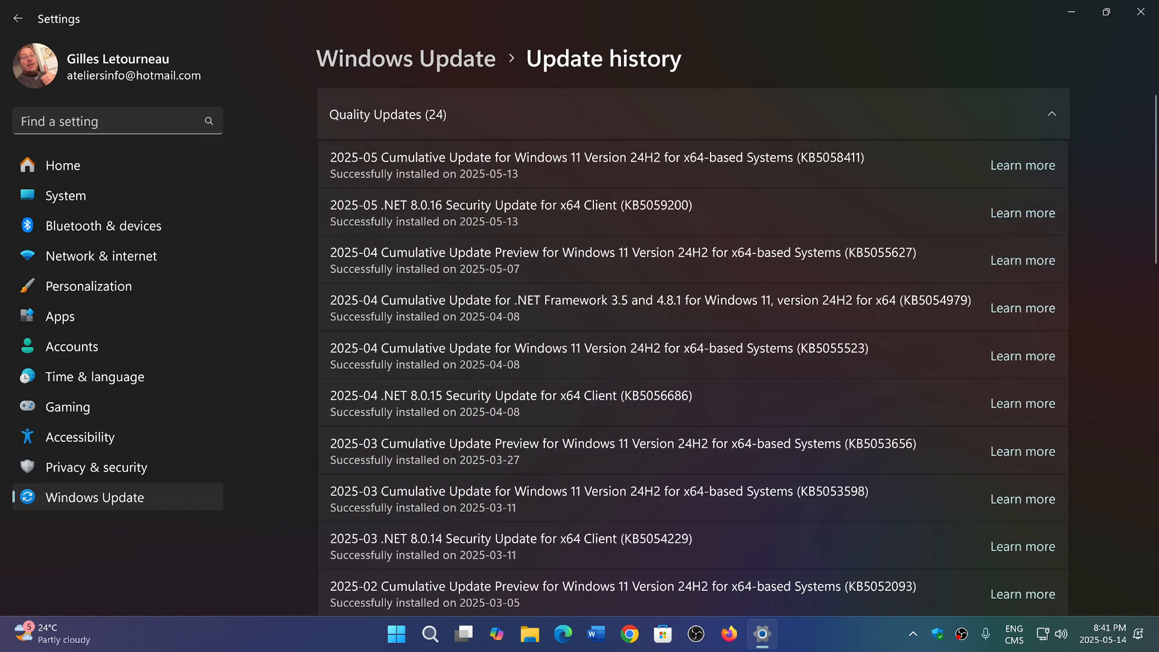
{"action": "mouse_move", "coordinate": [971, 334]}
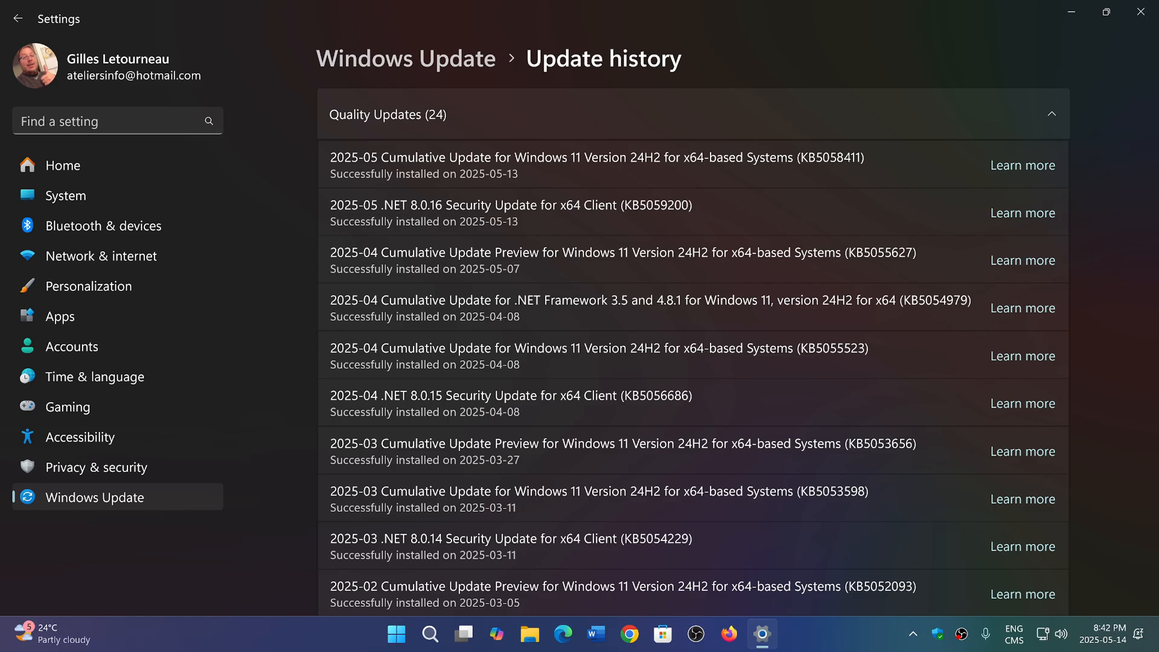
{"action": "mouse_move", "coordinate": [719, 145]}
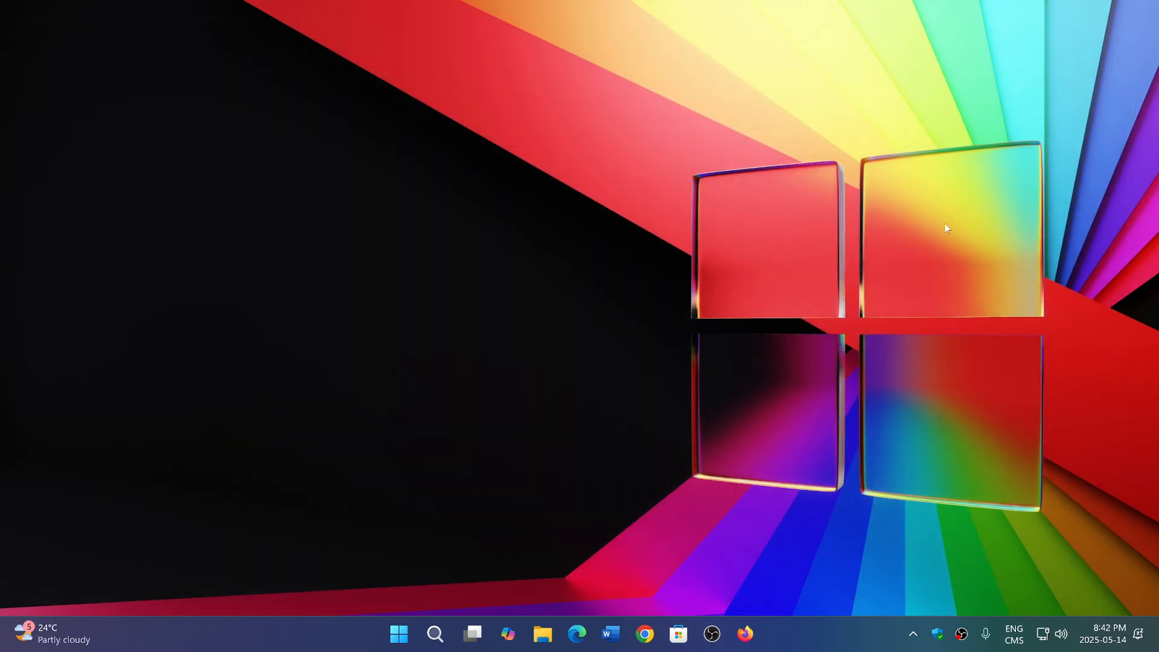
{"action": "mouse_move", "coordinate": [690, 511]}
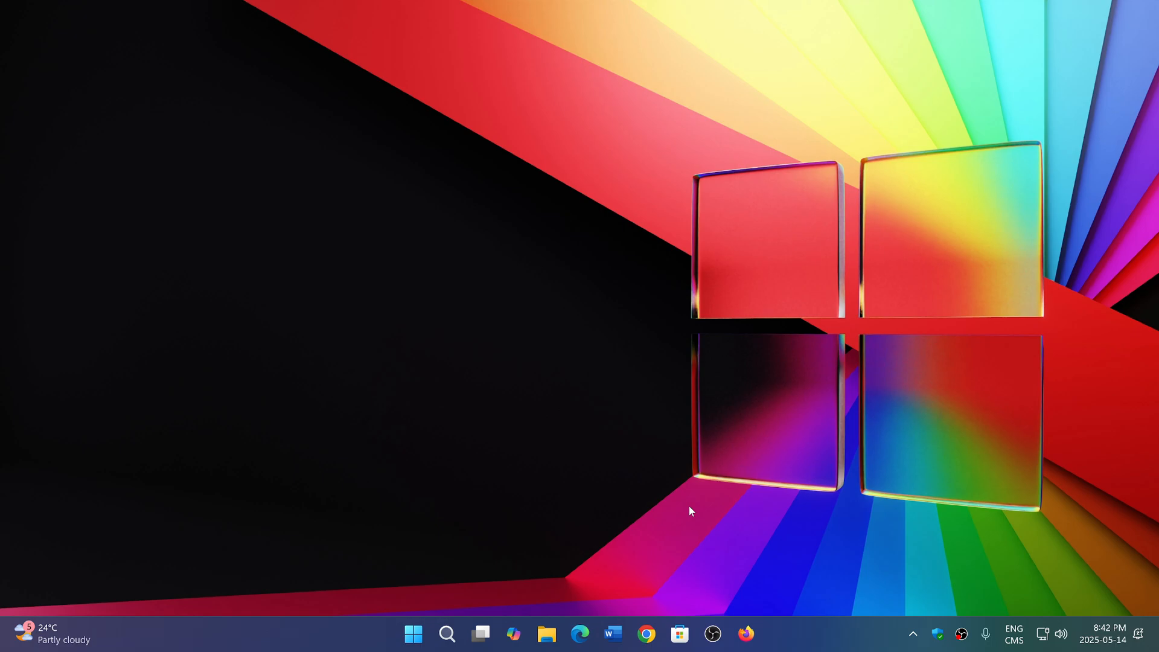
{"action": "mouse_move", "coordinate": [843, 602]}
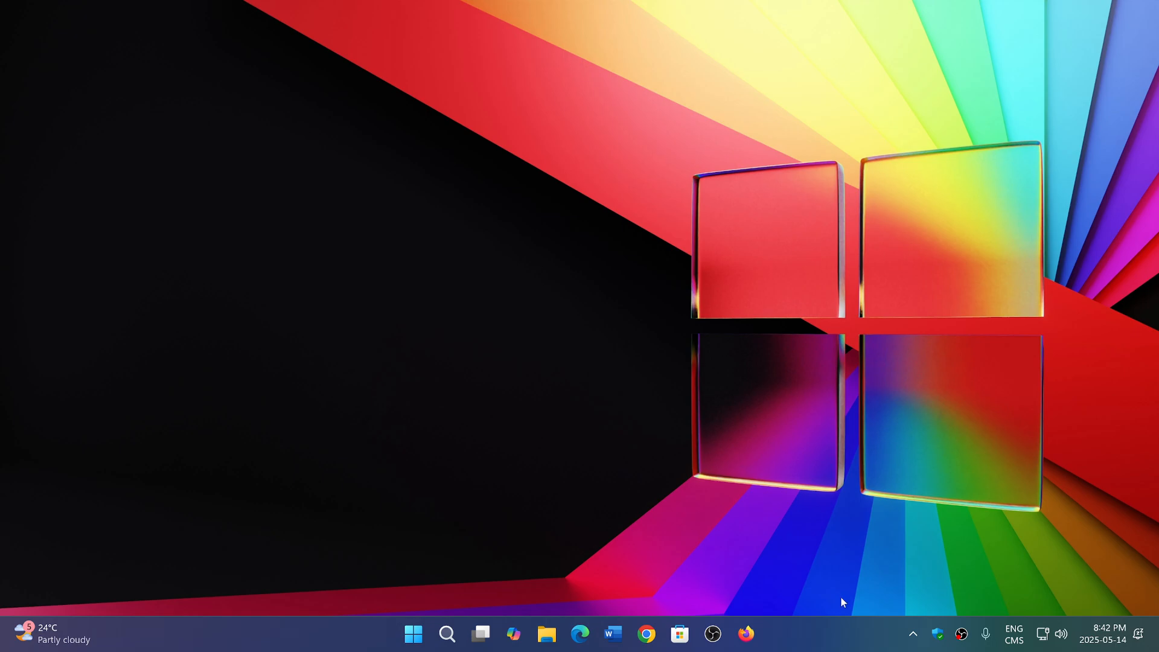
{"action": "mouse_move", "coordinate": [823, 644]}
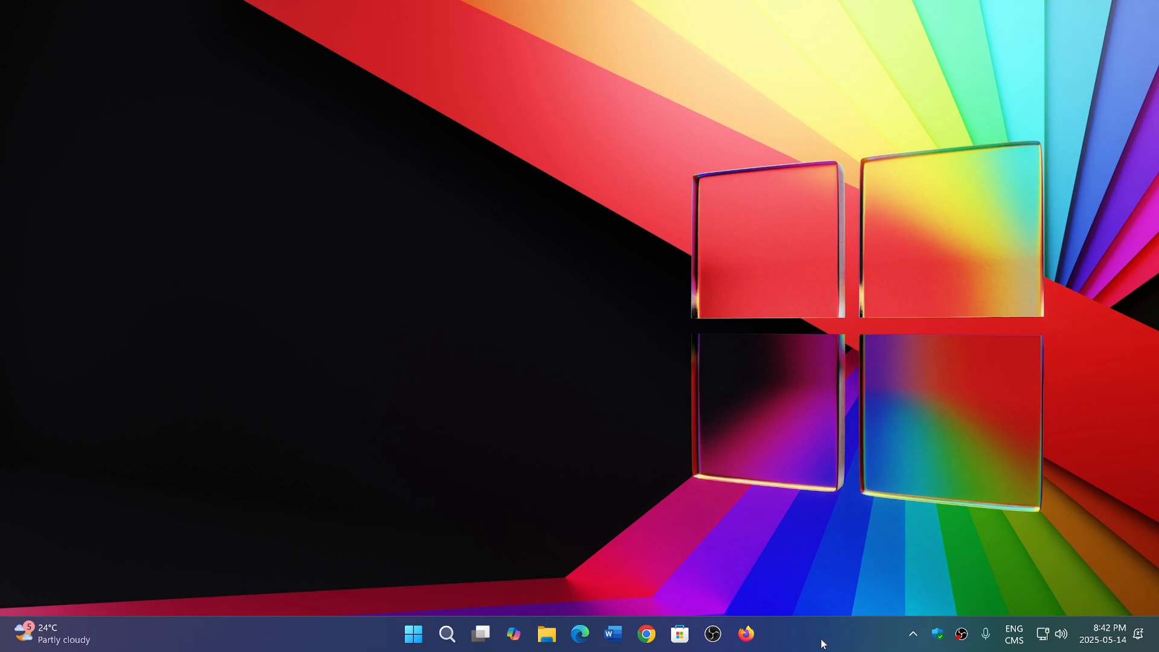